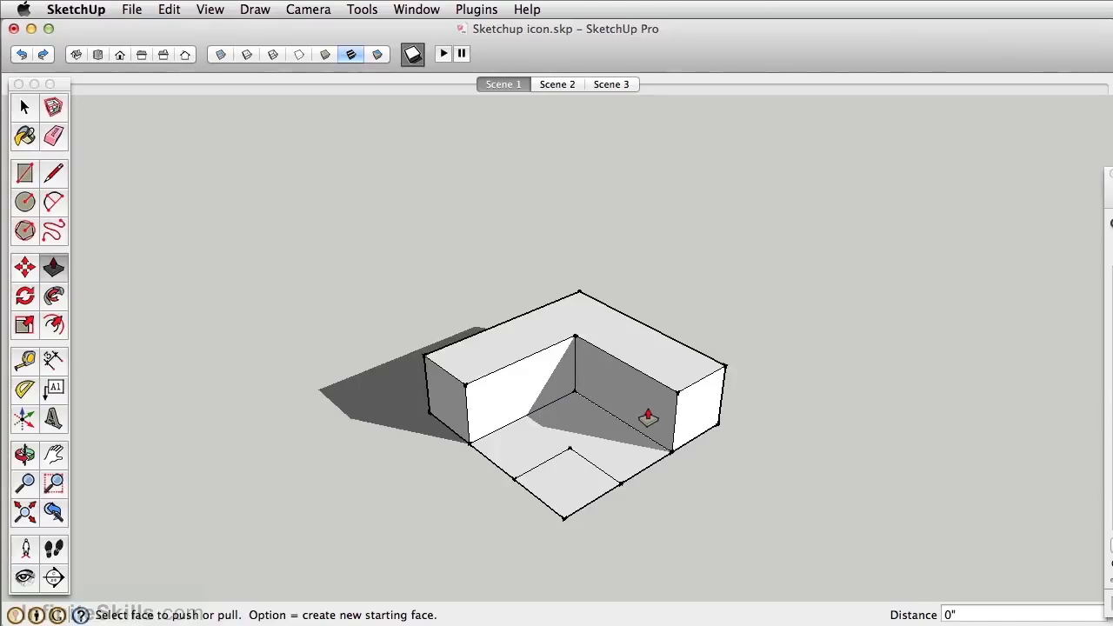
Step: Push/Pull the L-shaped faces up into a tall stepped block and paint its sides dark red
drag(647, 417, 573, 477)
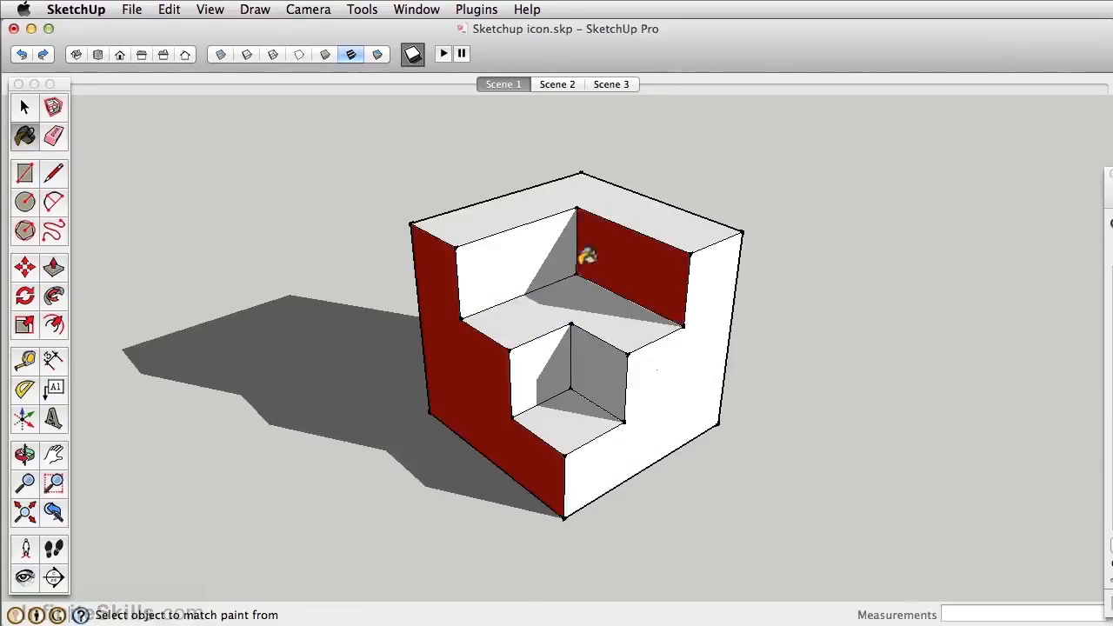
drag(588, 257, 967, 480)
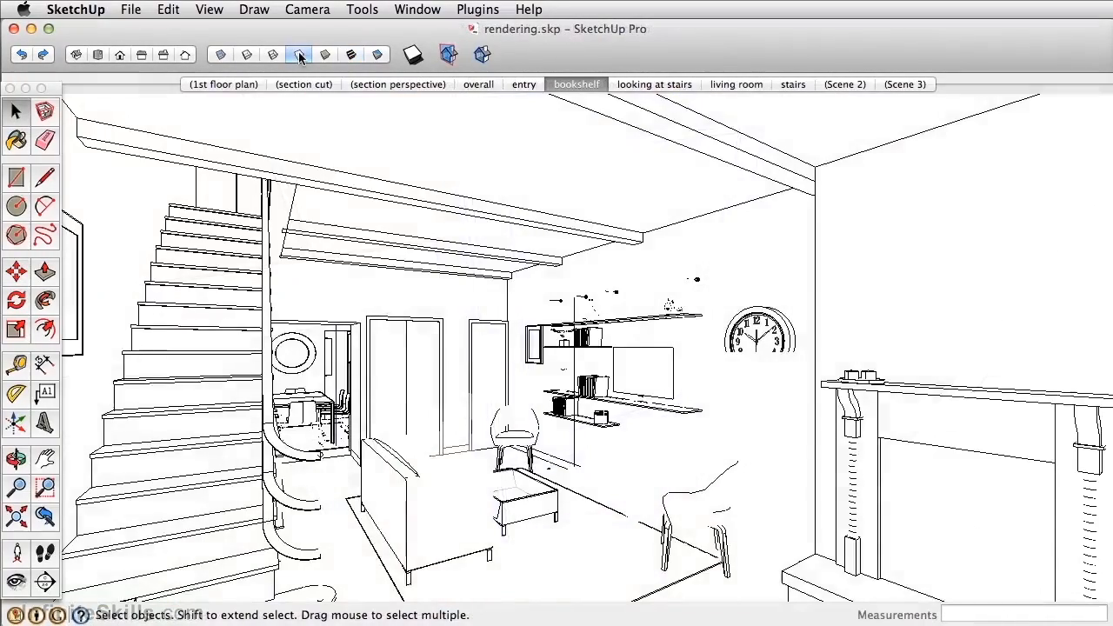
mouse_move(219, 54)
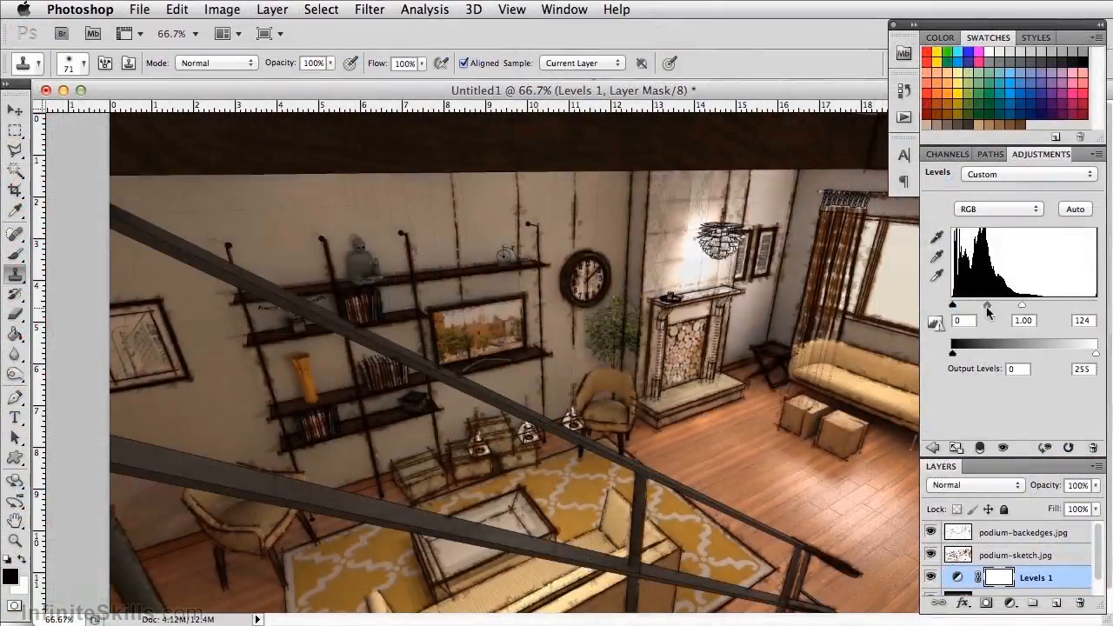
Step: Raise the Levels midtone input to about 1.83 to brighten the living-room render
drag(987, 304, 970, 304)
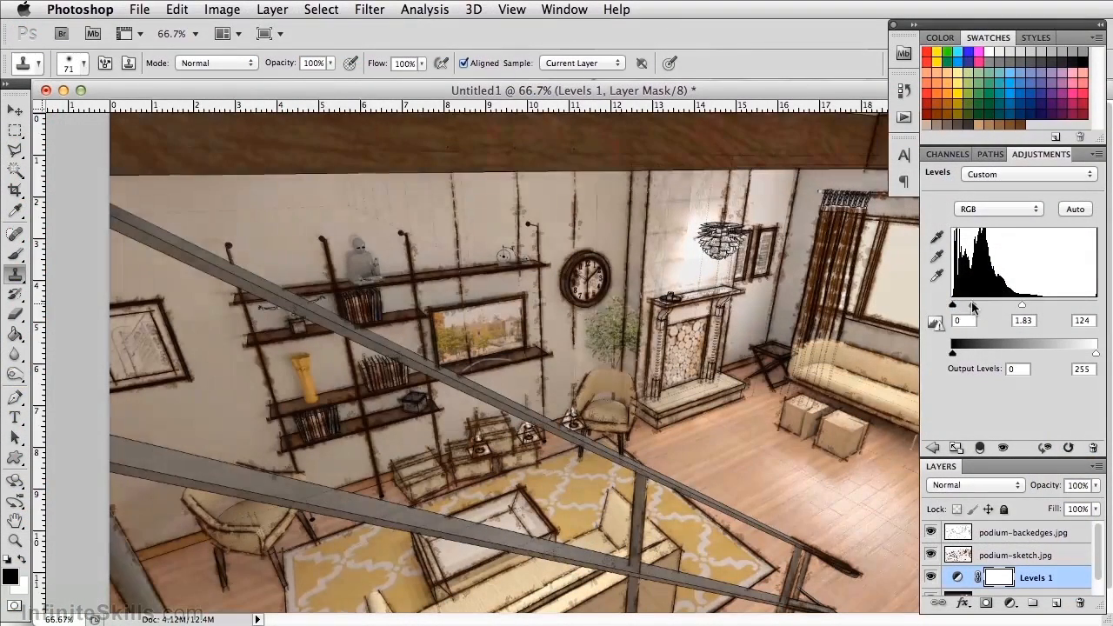
drag(951, 304, 976, 304)
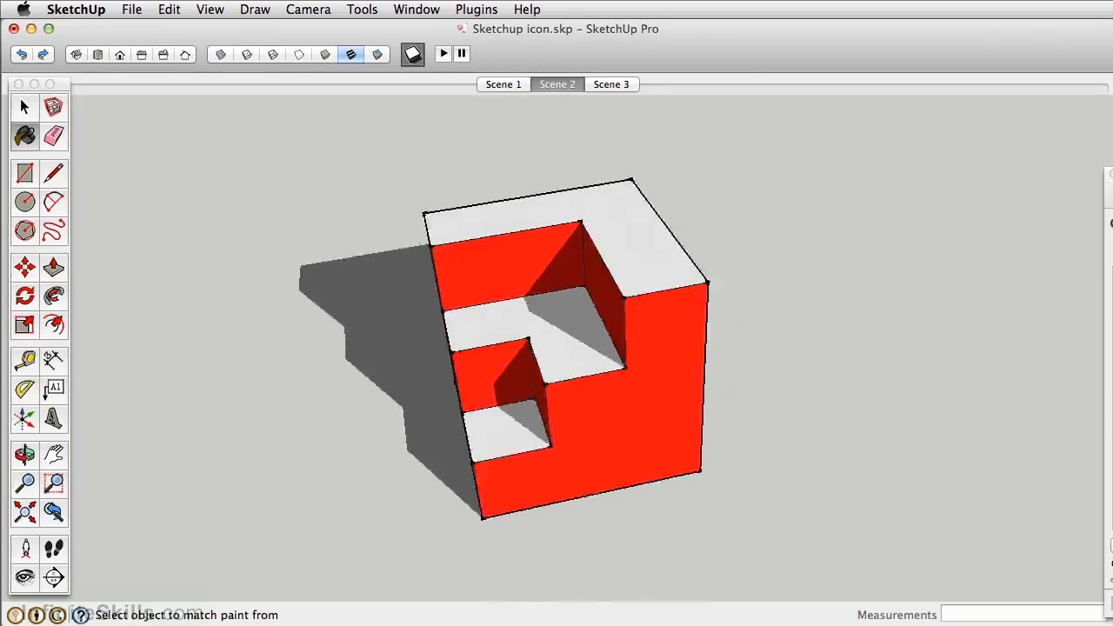
Step: Switch to Scene 3, then back to Scene 1 showing the red block with its long shadow
click(612, 83)
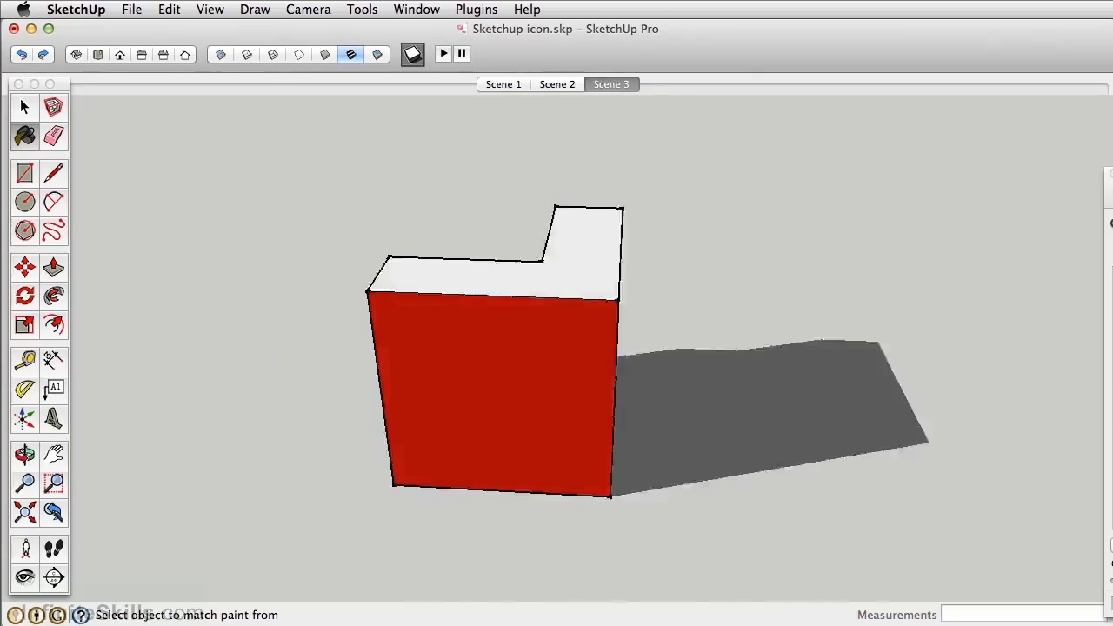
click(504, 84)
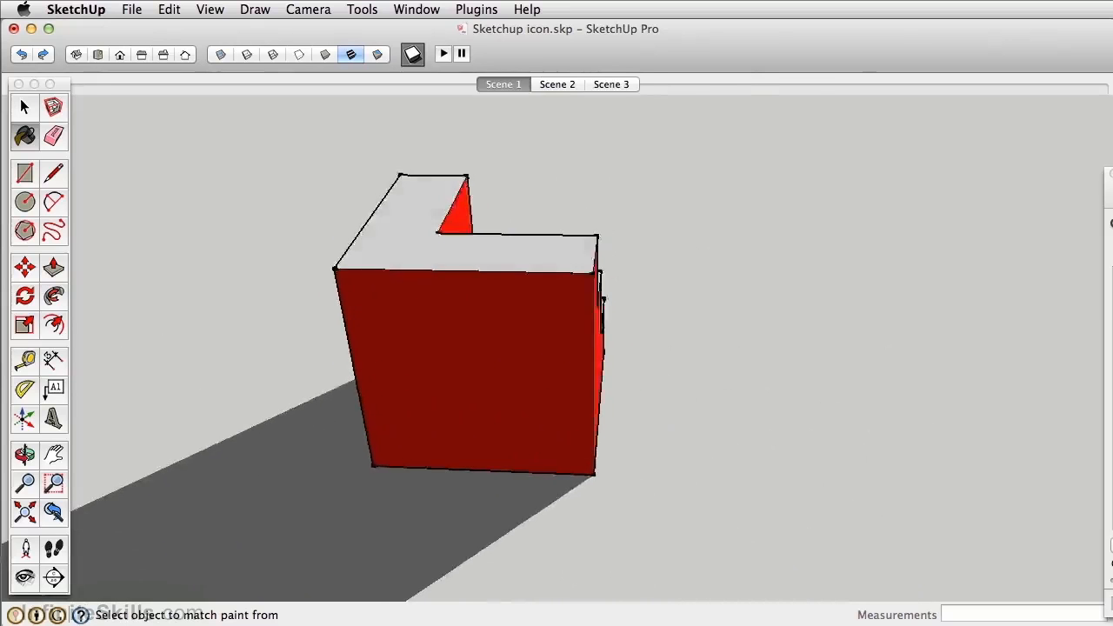